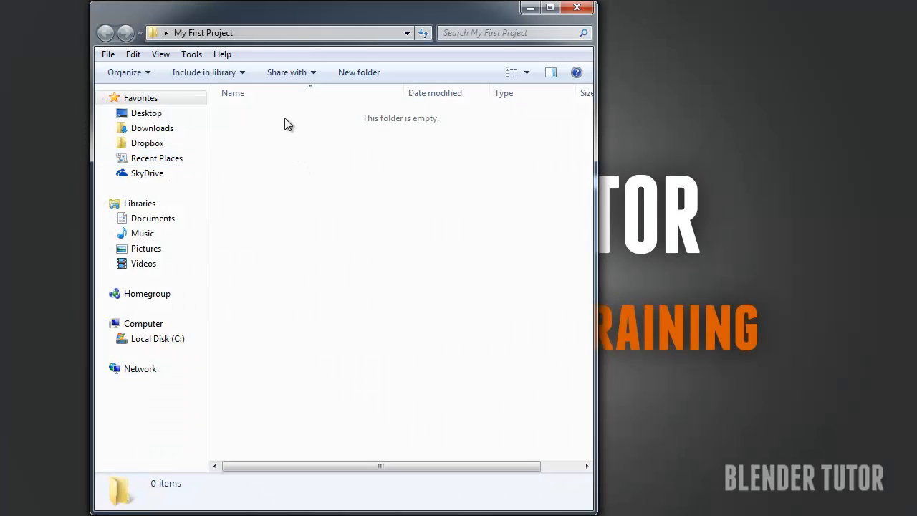
Create four new subfolders in My First Project: Blender Projects, Textures, Reference and Renders
left_click(358, 72)
type("Blender Projects")
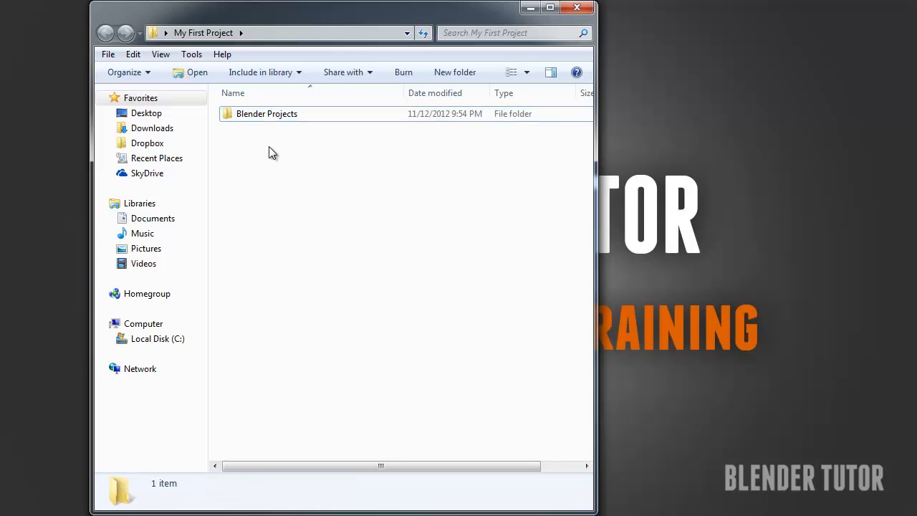
left_click(454, 72)
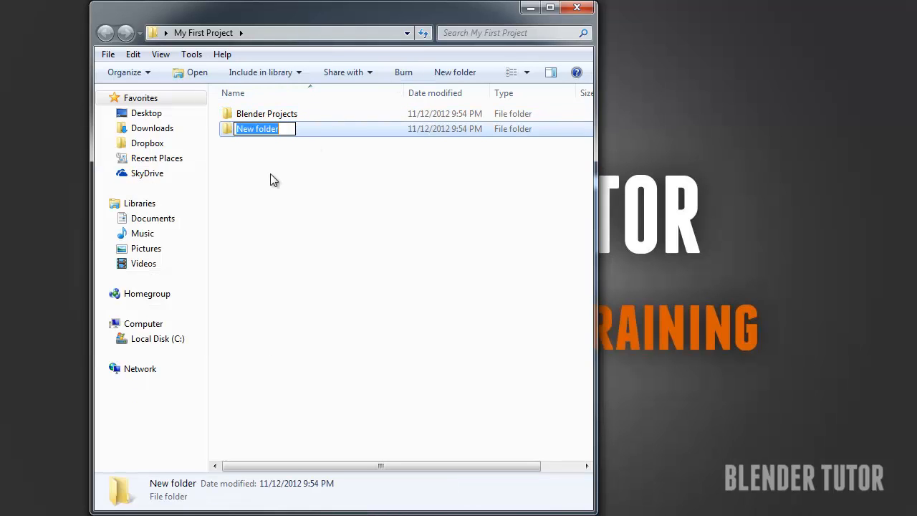
type("Textures")
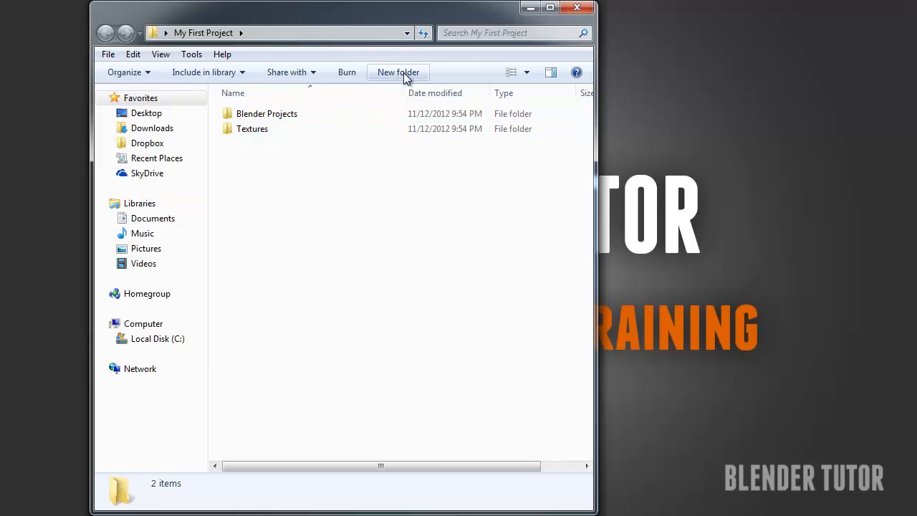
left_click(398, 72)
type("Reference")
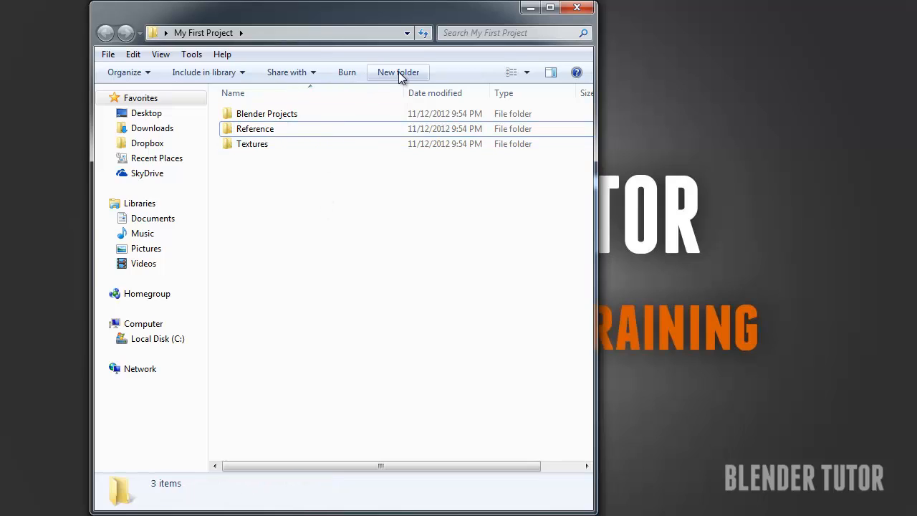
left_click(398, 72)
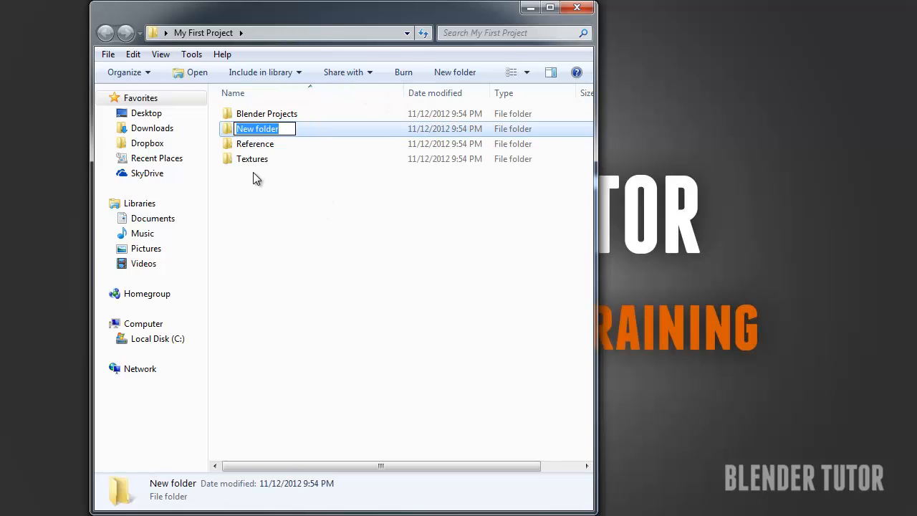
type("Rn")
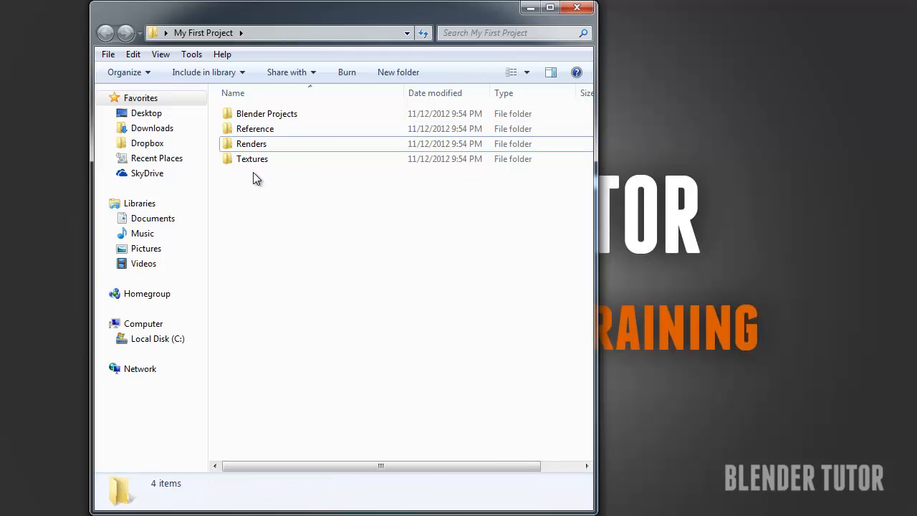
left_click(267, 113)
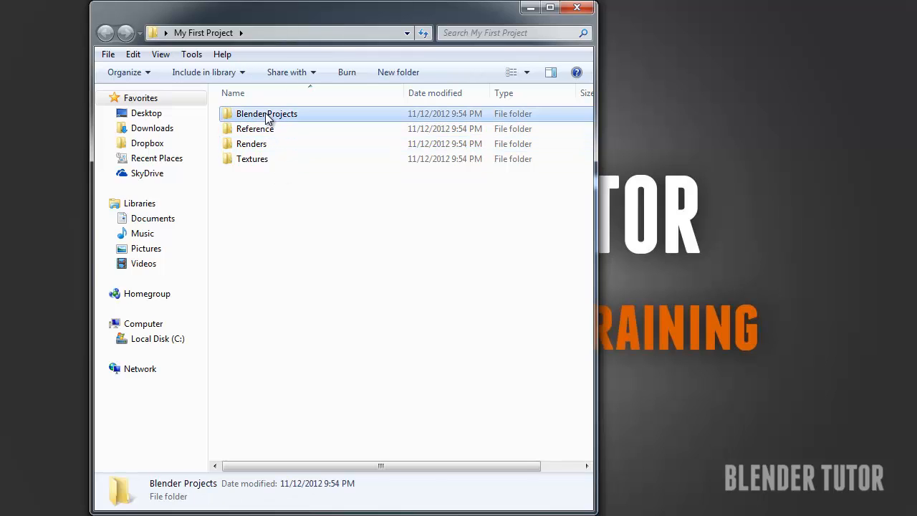
left_click(255, 128)
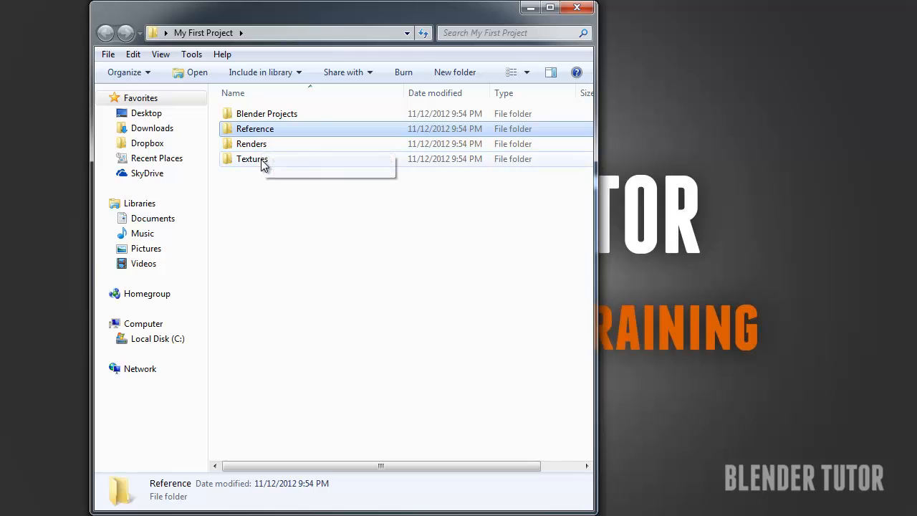
left_click(251, 143)
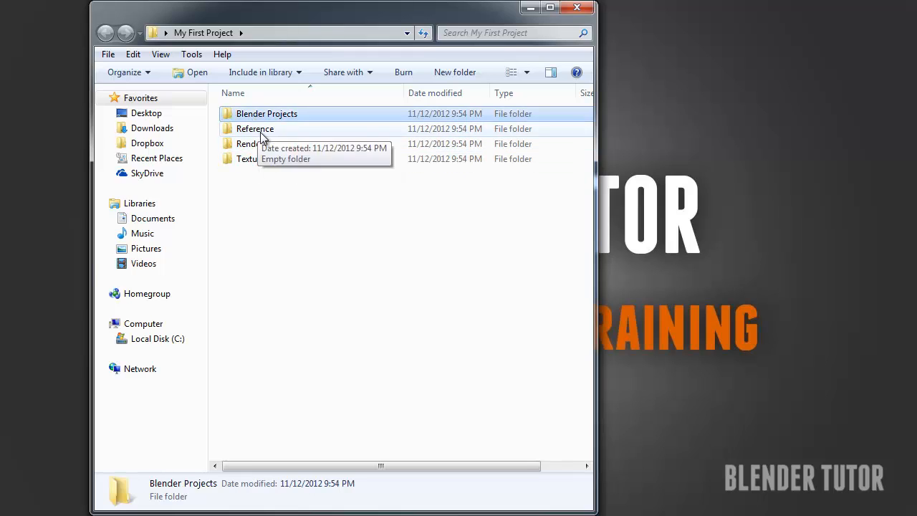
left_click(252, 158)
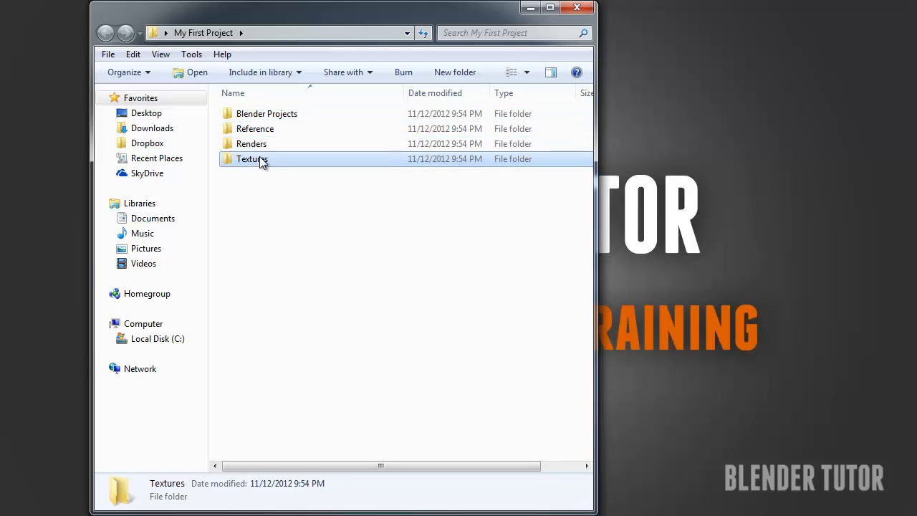
left_click(267, 113)
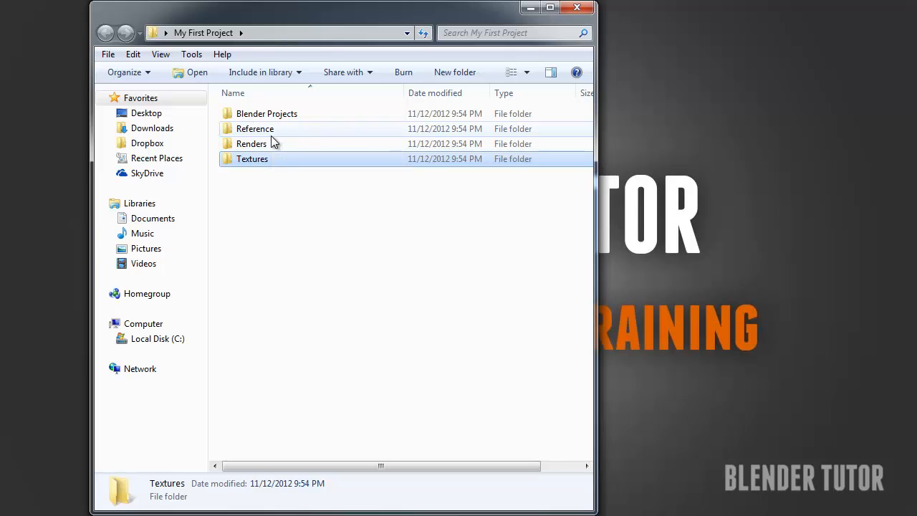
mouse_move(243, 144)
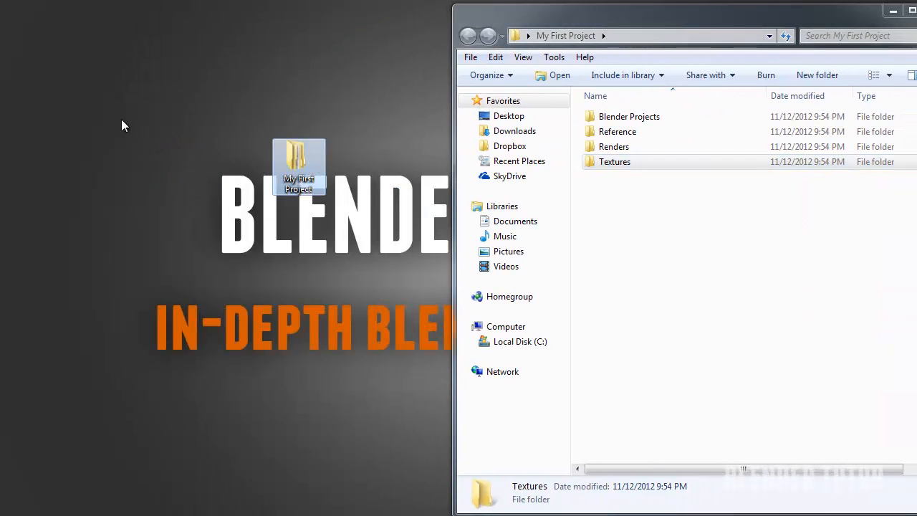
Make a new desktop folder, decline the merge prompt, and name it Blender Projects 2
right_click(123, 125)
type("Blender Projects")
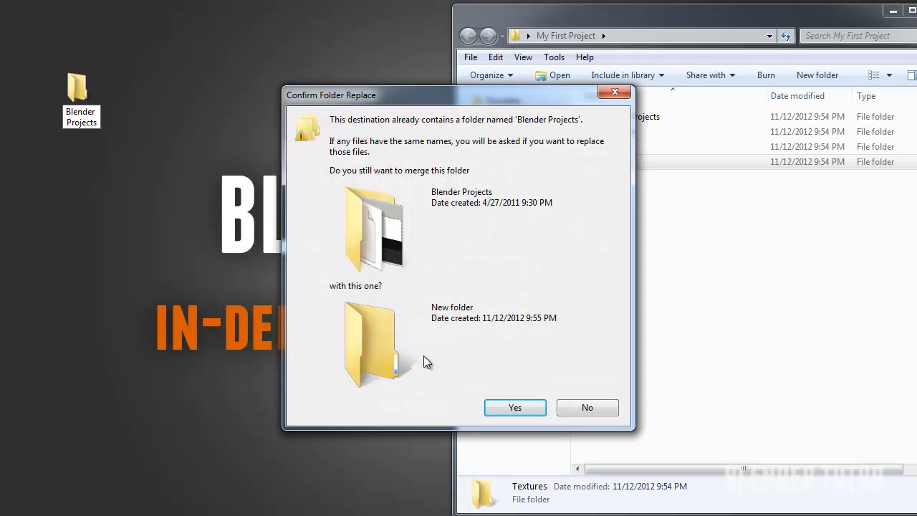
left_click(514, 407)
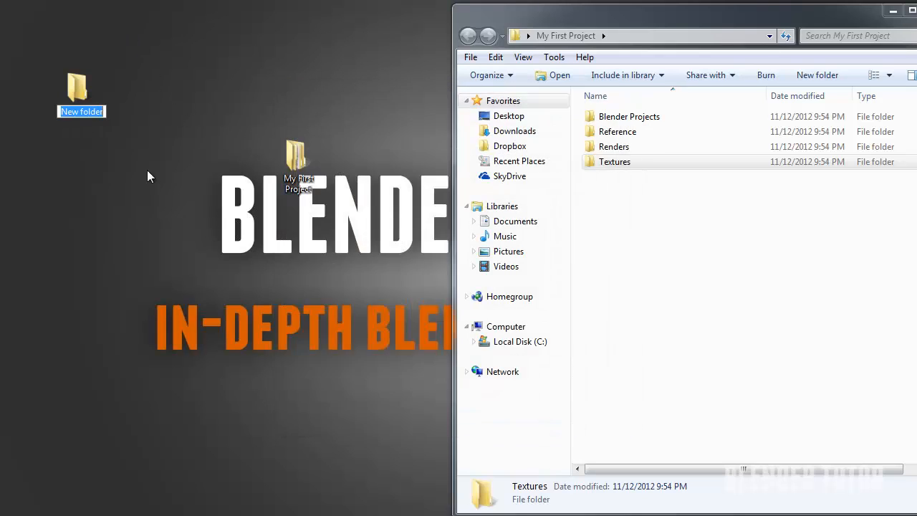
type("B")
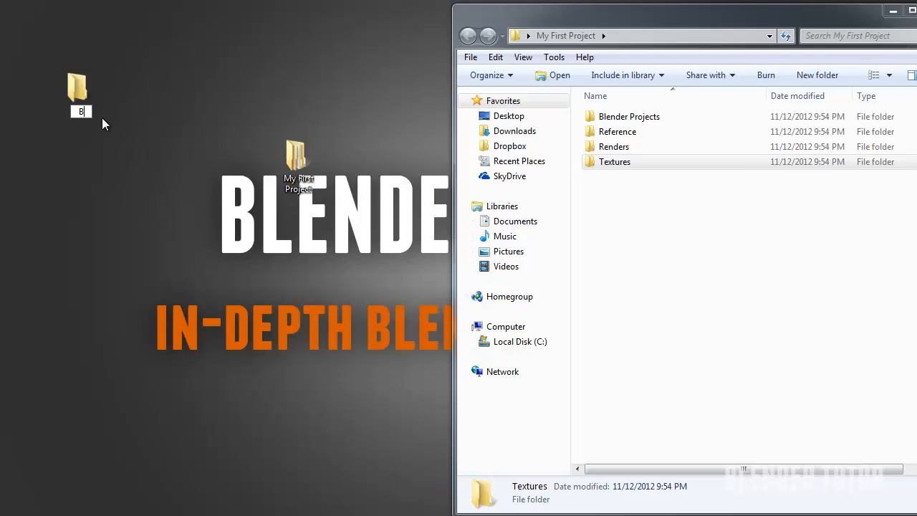
type("Blender Projects 2")
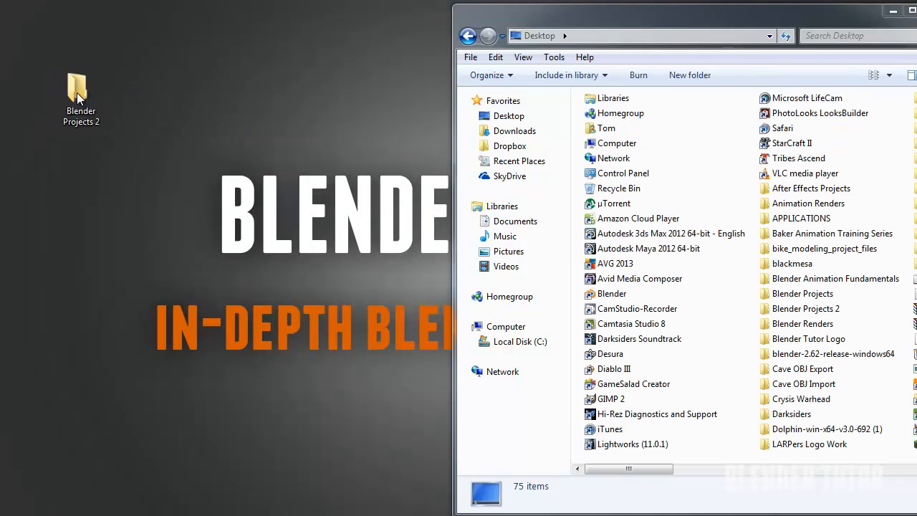
Open Blender Projects 2 to find My First Project, then browse Dropbox's BlenderTutor Tutorials folder
double_click(80, 90)
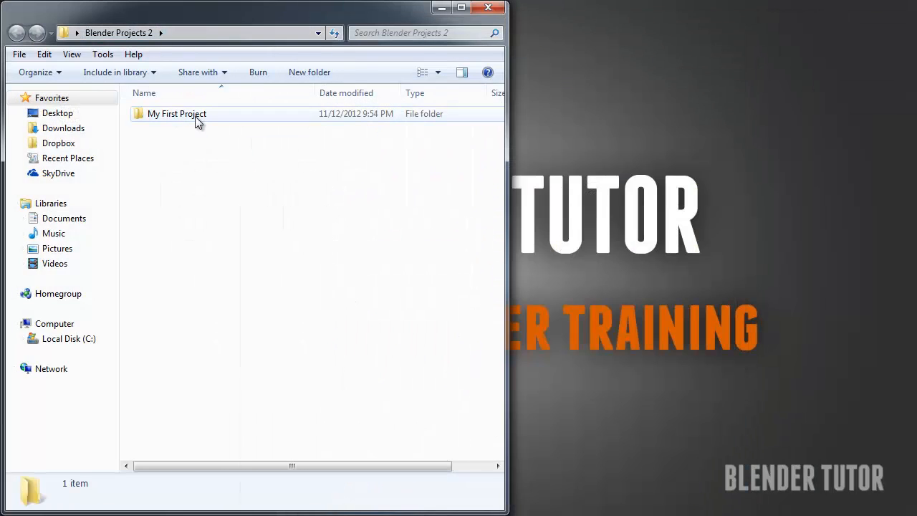
left_click(177, 113)
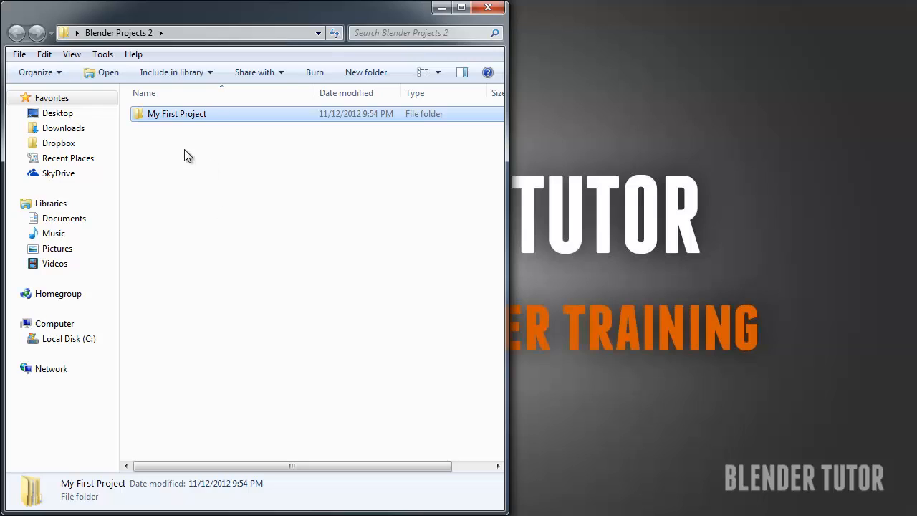
mouse_move(161, 135)
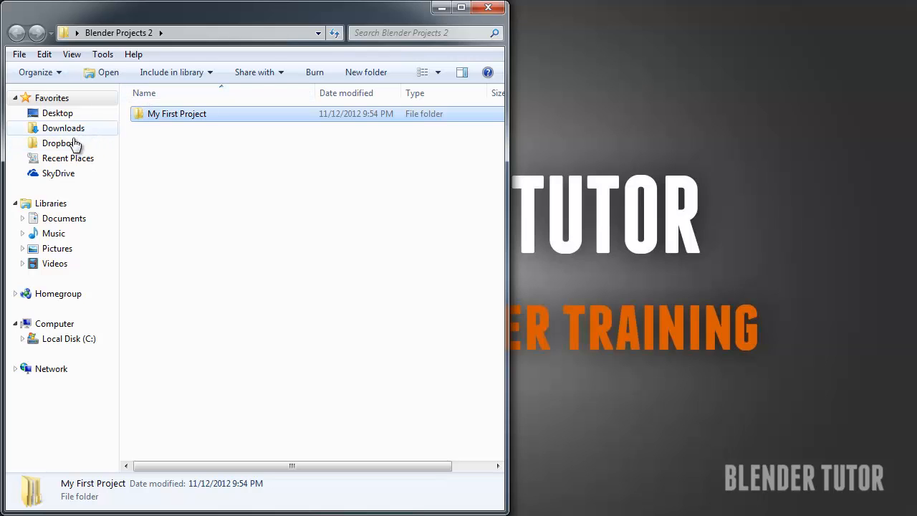
left_click(59, 143)
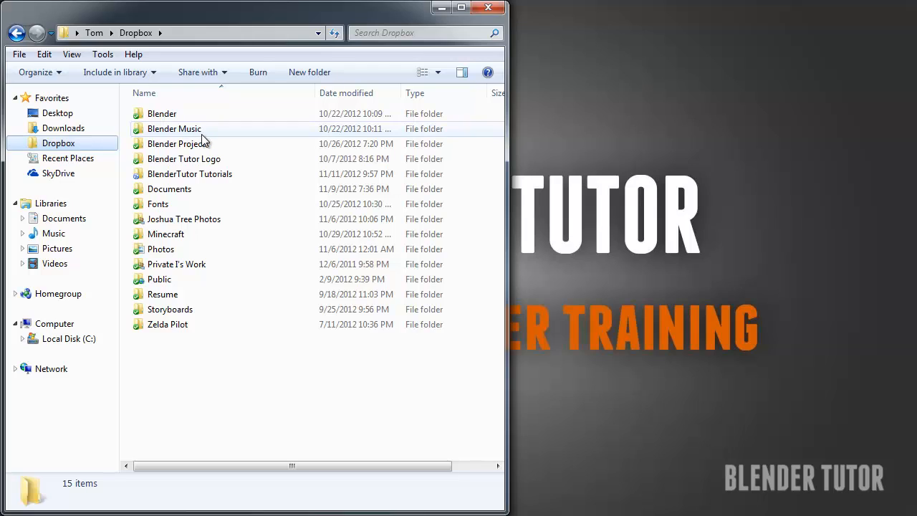
left_click(190, 173)
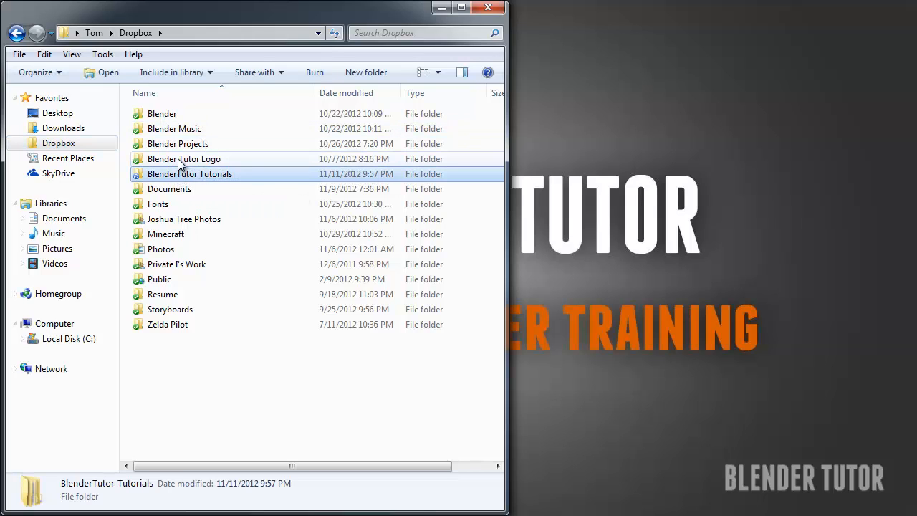
double_click(189, 174)
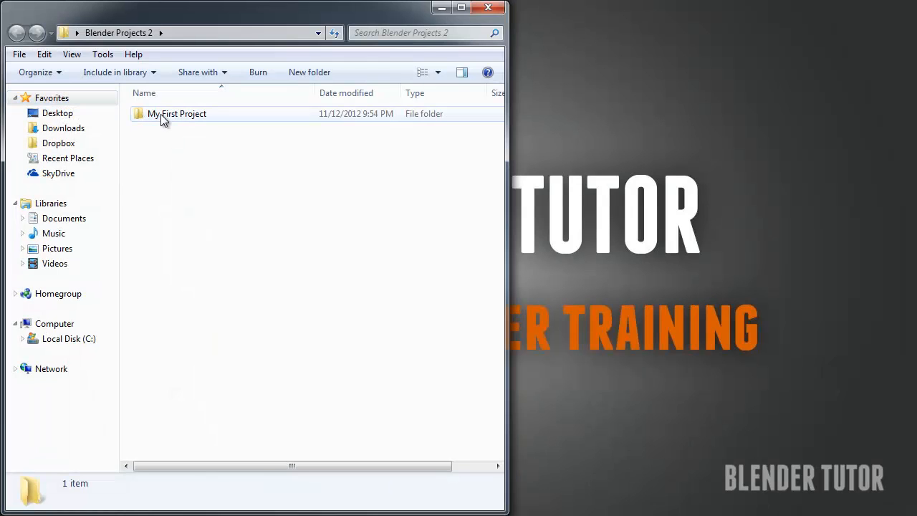
double_click(177, 113)
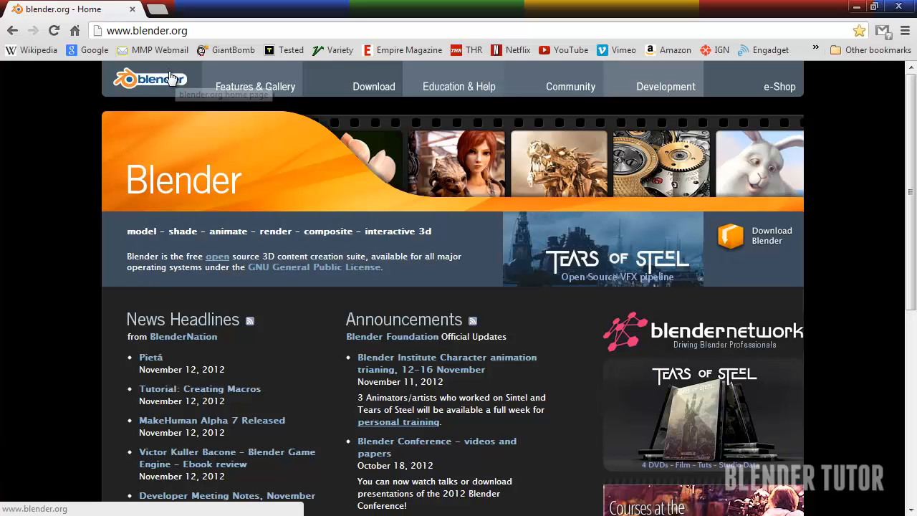
mouse_move(266, 117)
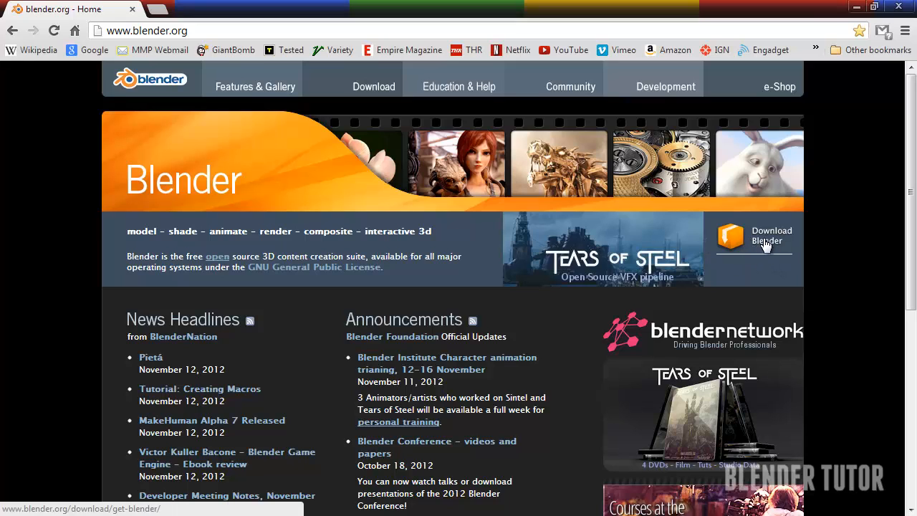
Go to blender.org's Download Blender page and scroll through the OS download sections
left_click(753, 235)
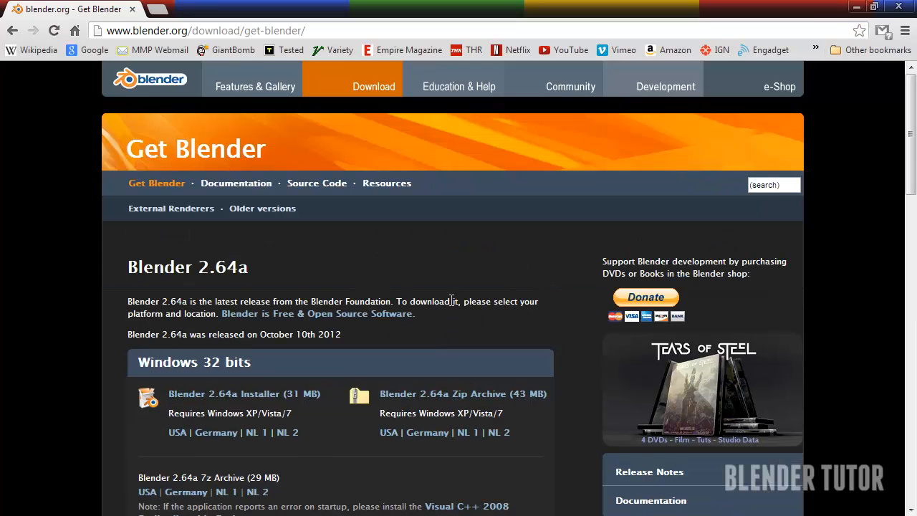
scroll("down", 3)
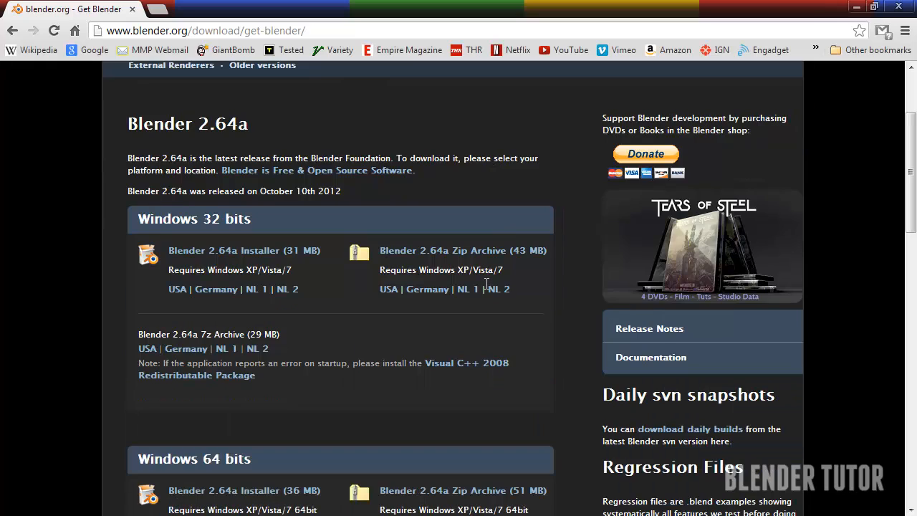
scroll("down", 3)
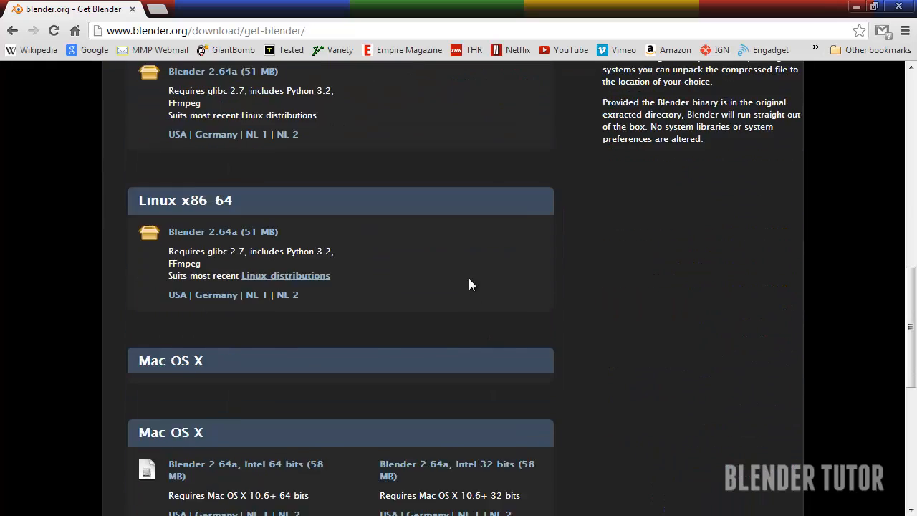
scroll("up", 3)
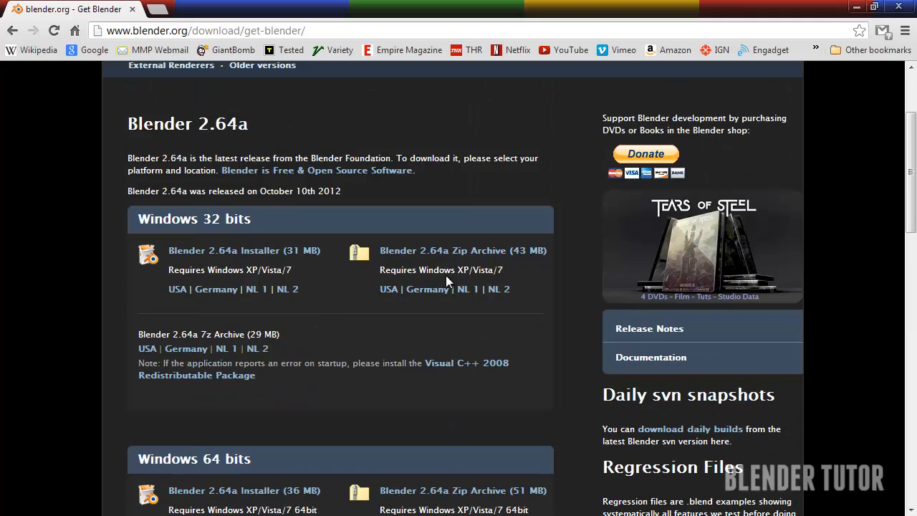
scroll("down", 3)
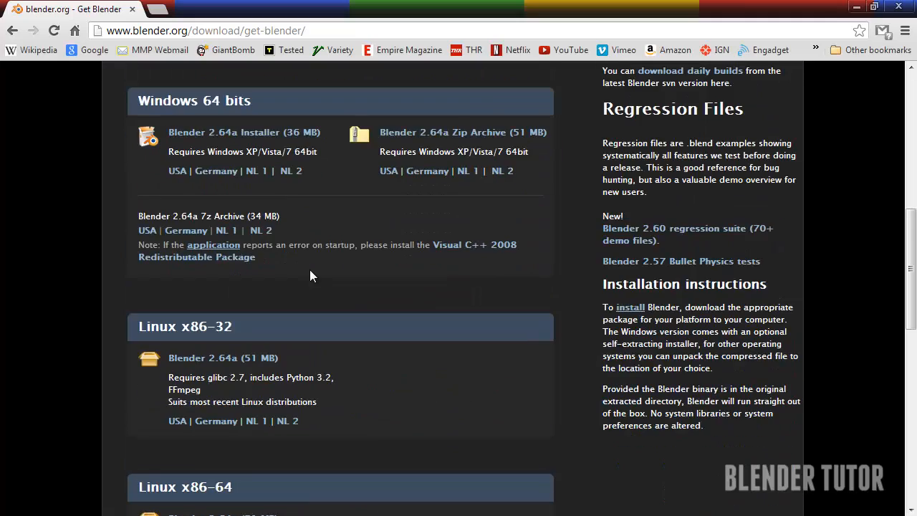
scroll("up", 3)
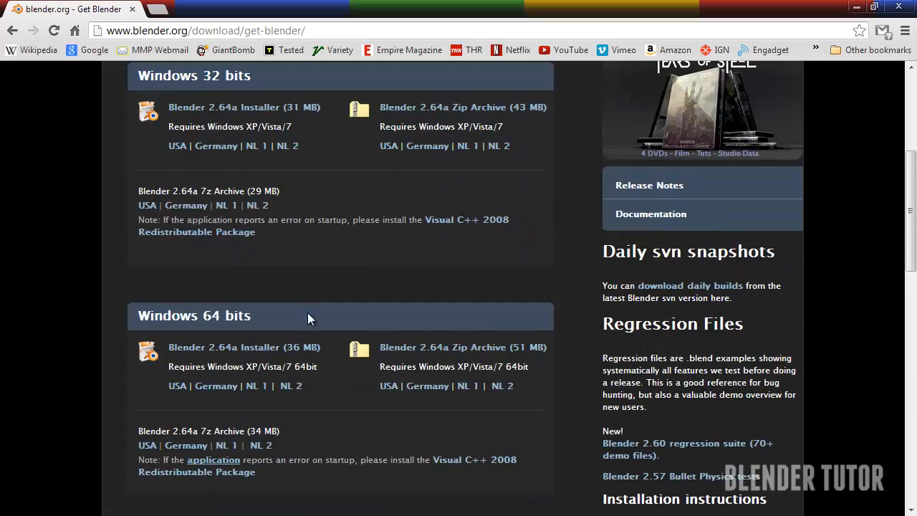
scroll("up", 3)
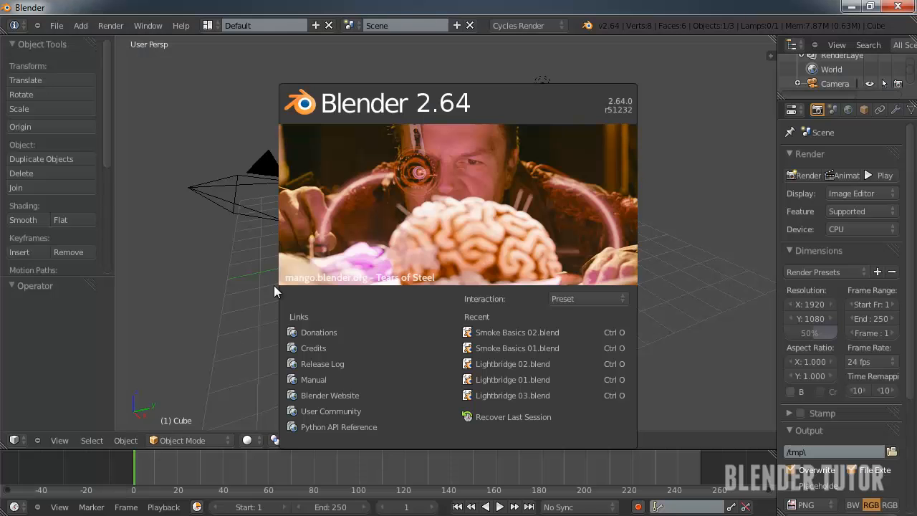
mouse_move(462, 118)
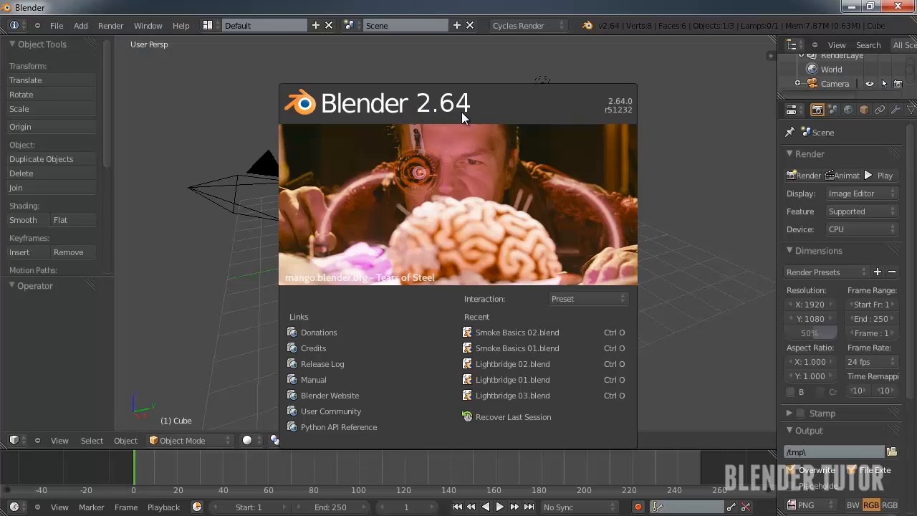
mouse_move(696, 176)
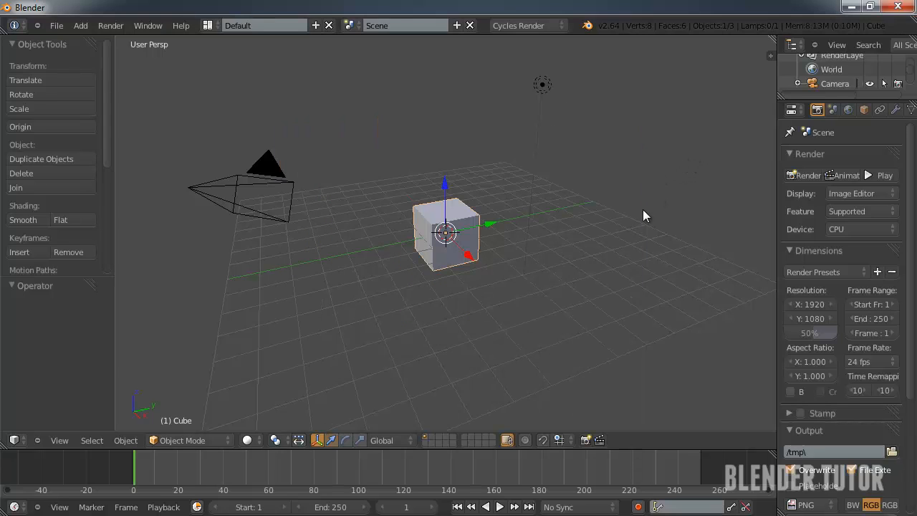
mouse_move(513, 222)
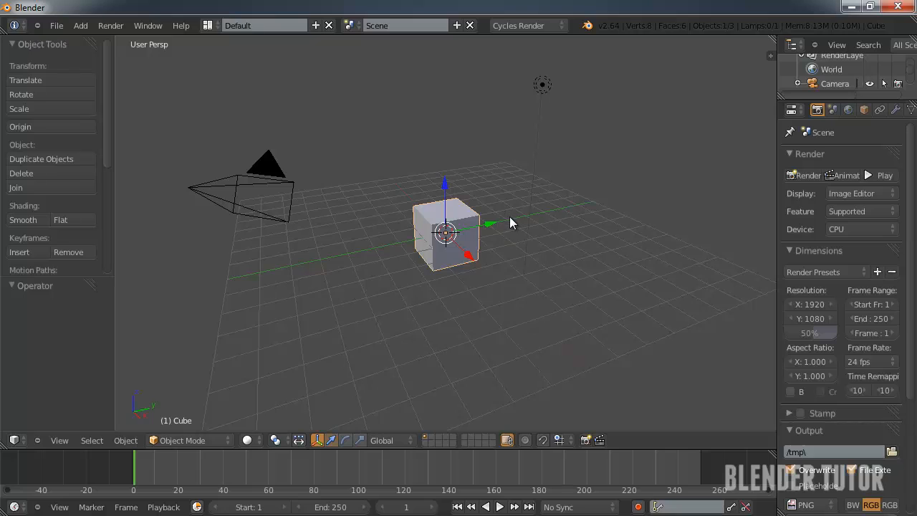
mouse_move(530, 84)
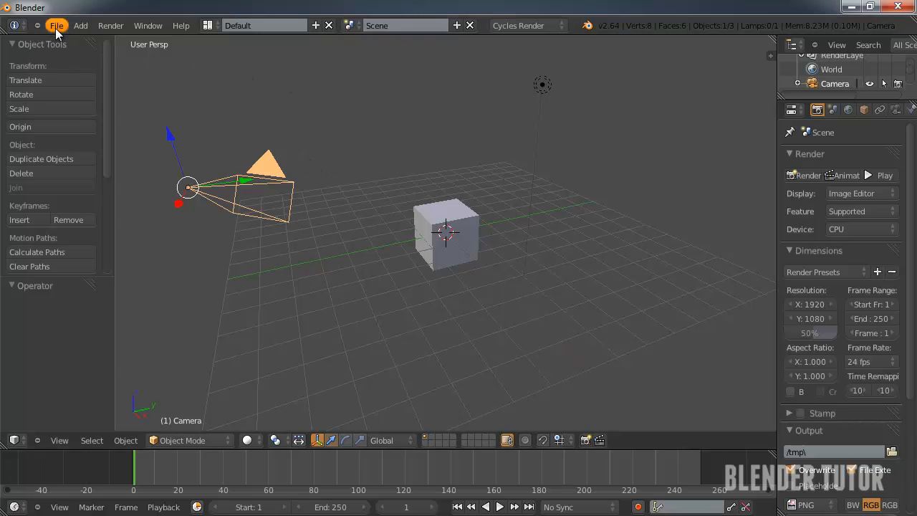
Start Save As and navigate to Blender Projects 2 › My First Project › Blender Projects
left_click(57, 26)
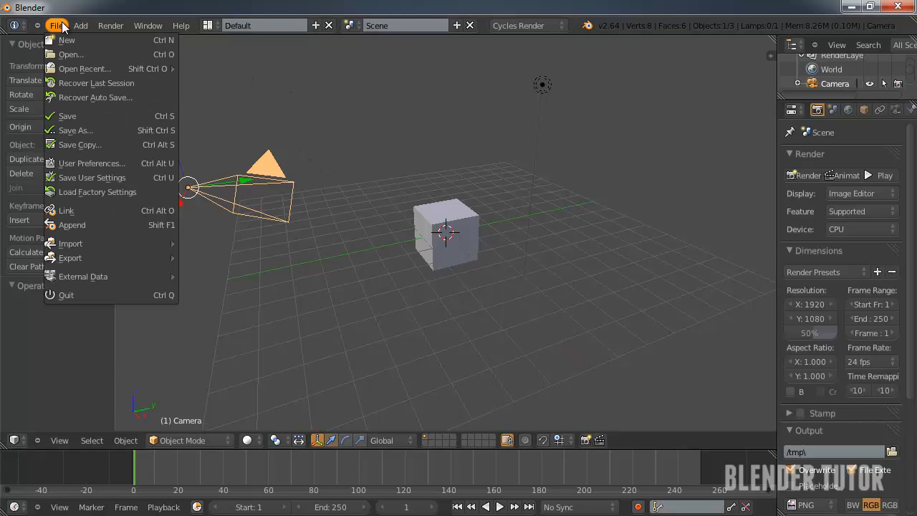
left_click(75, 130)
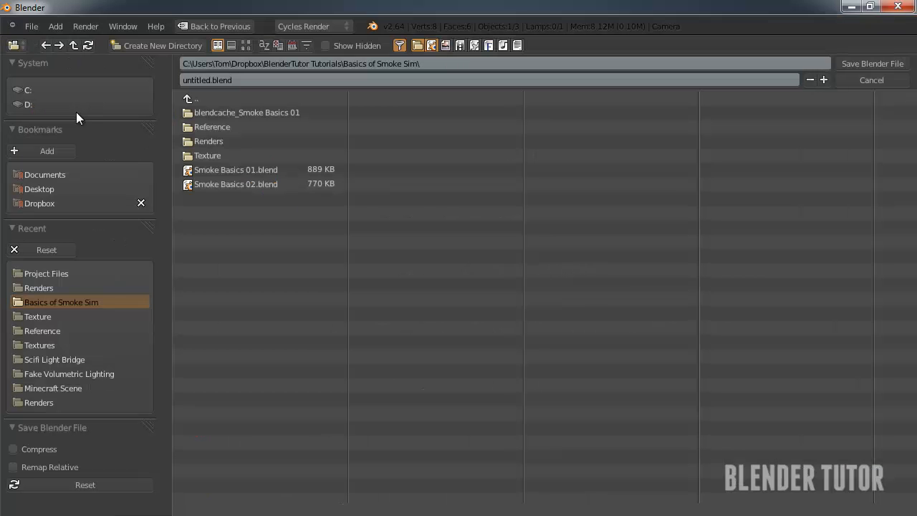
mouse_move(224, 141)
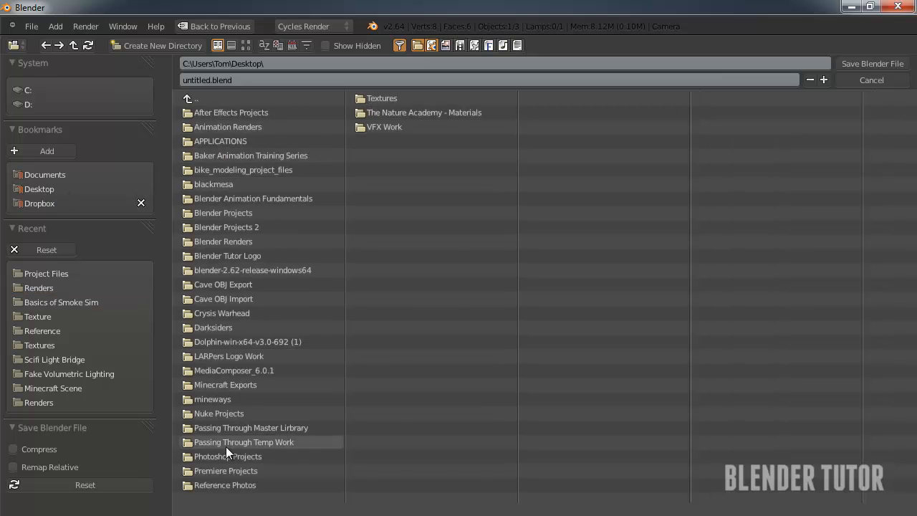
double_click(226, 227)
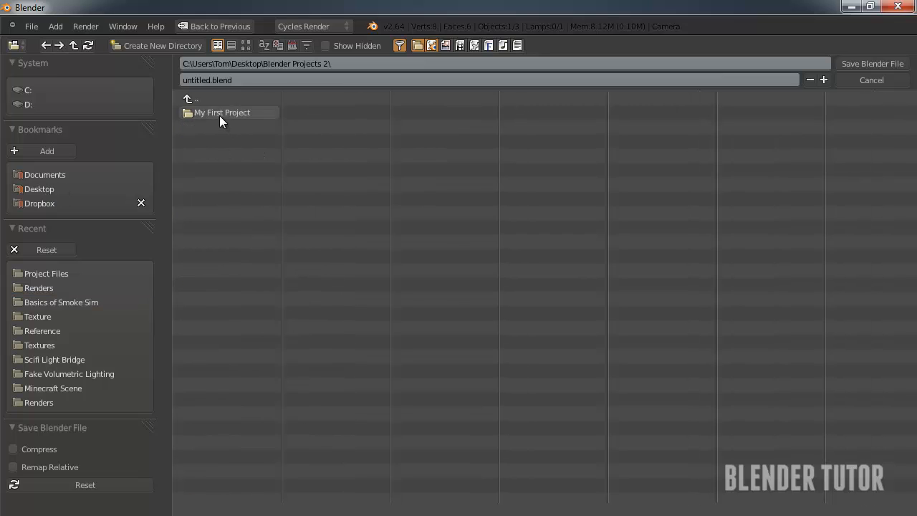
double_click(222, 113)
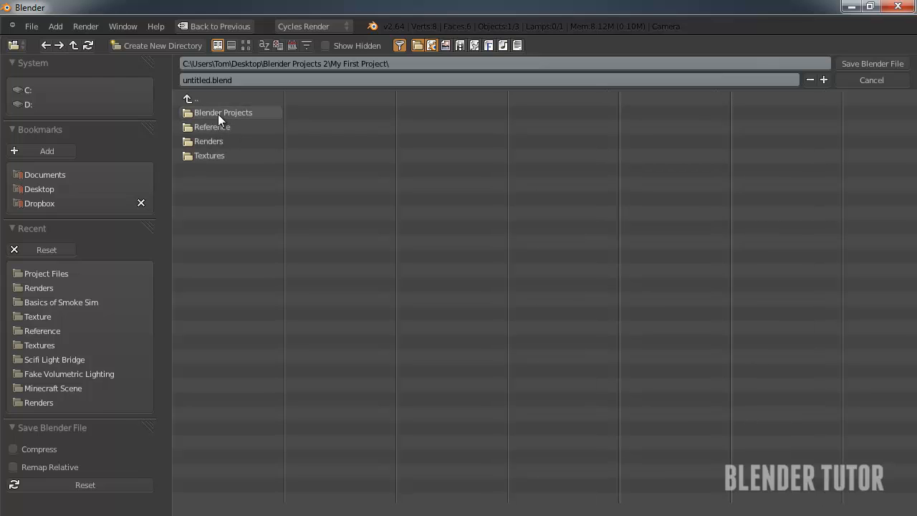
double_click(223, 112)
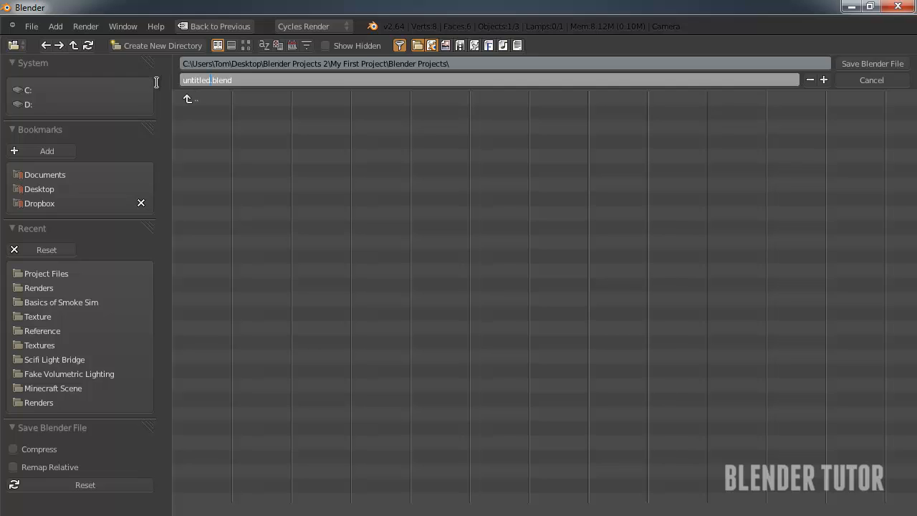
Name the file 'My First Project 01.blend' and save it
type("My First Project 01")
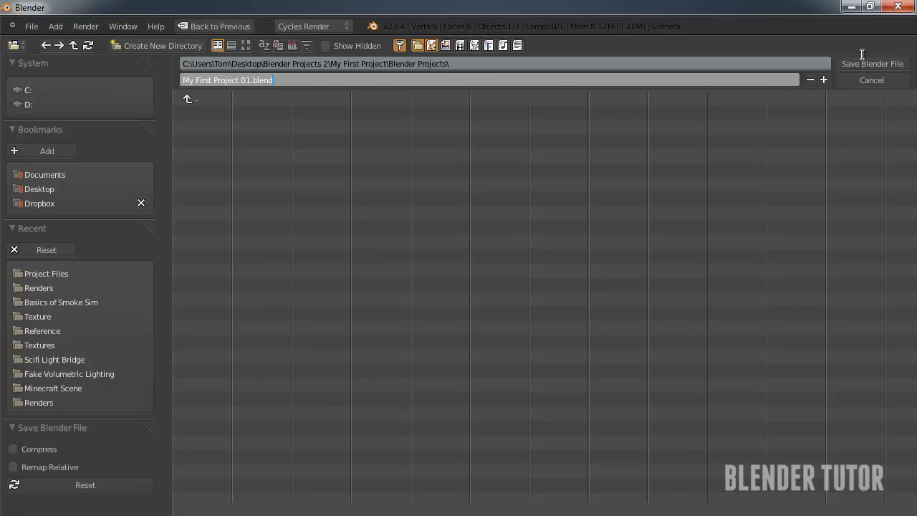
left_click(872, 63)
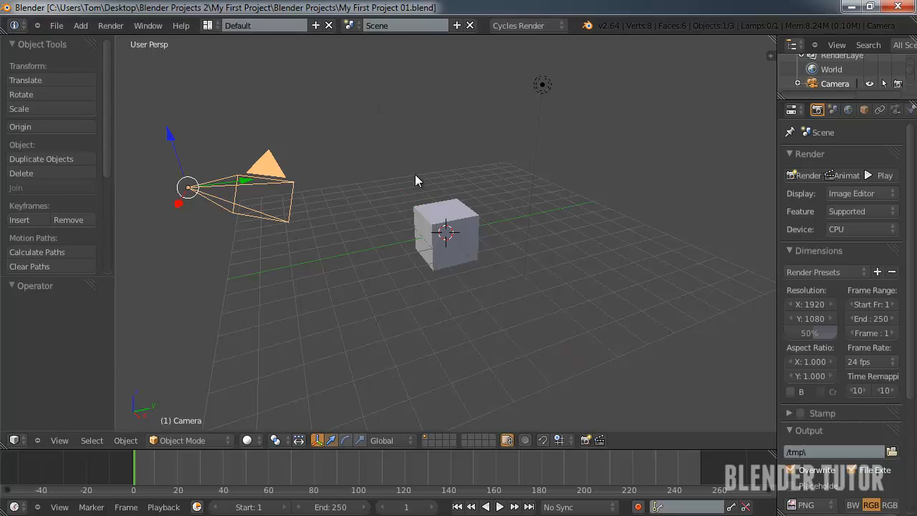
mouse_move(397, 18)
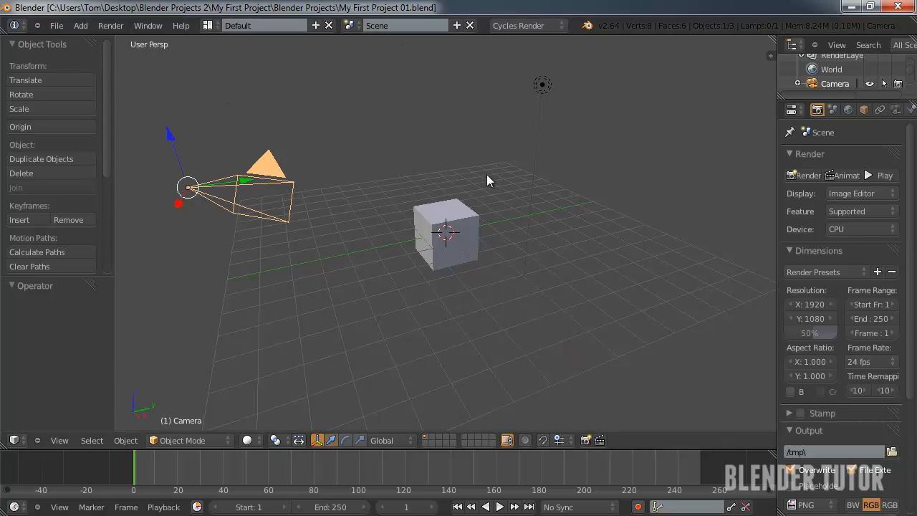
mouse_move(263, 25)
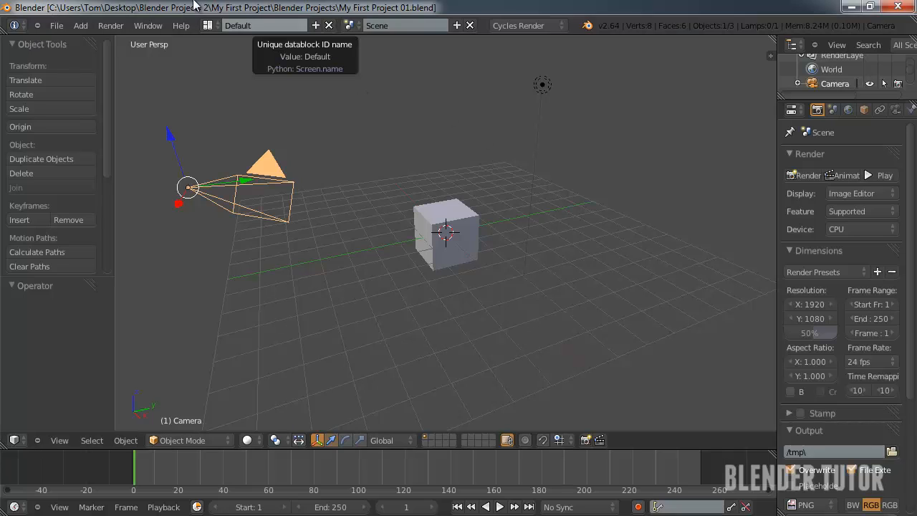
mouse_move(328, 16)
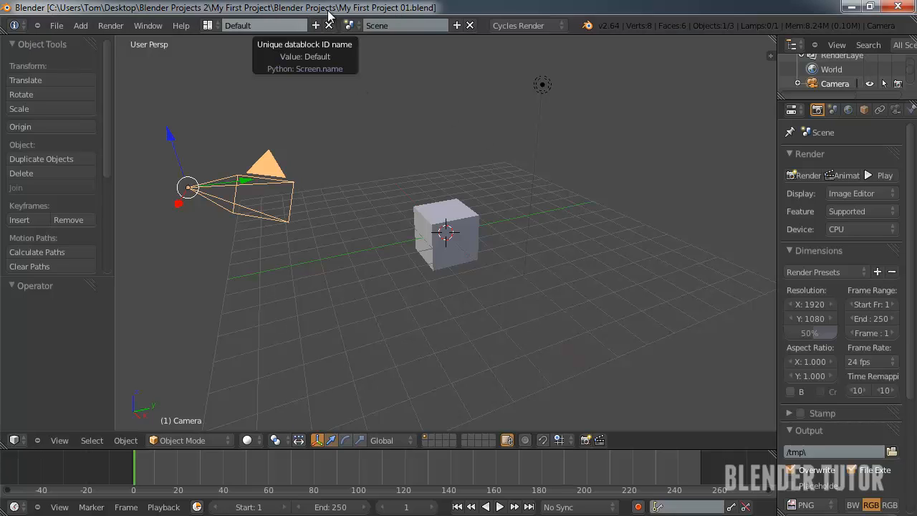
mouse_move(512, 104)
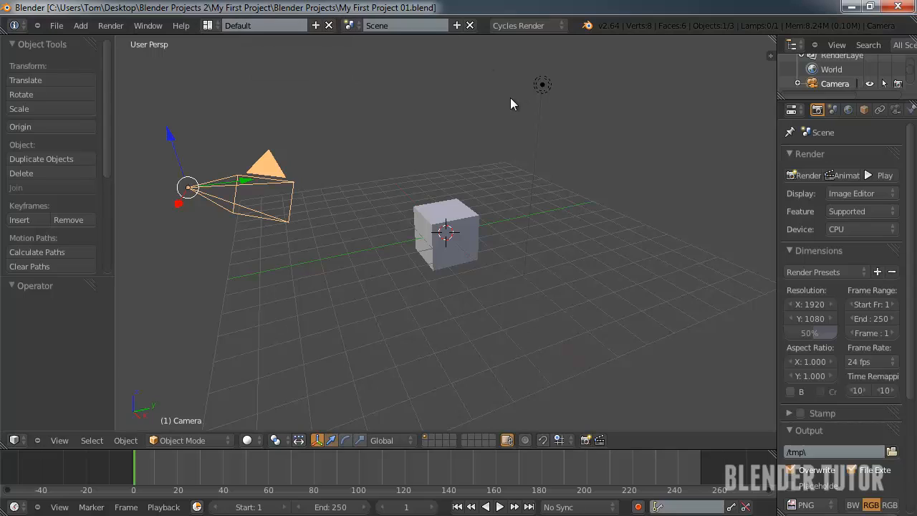
mouse_move(463, 138)
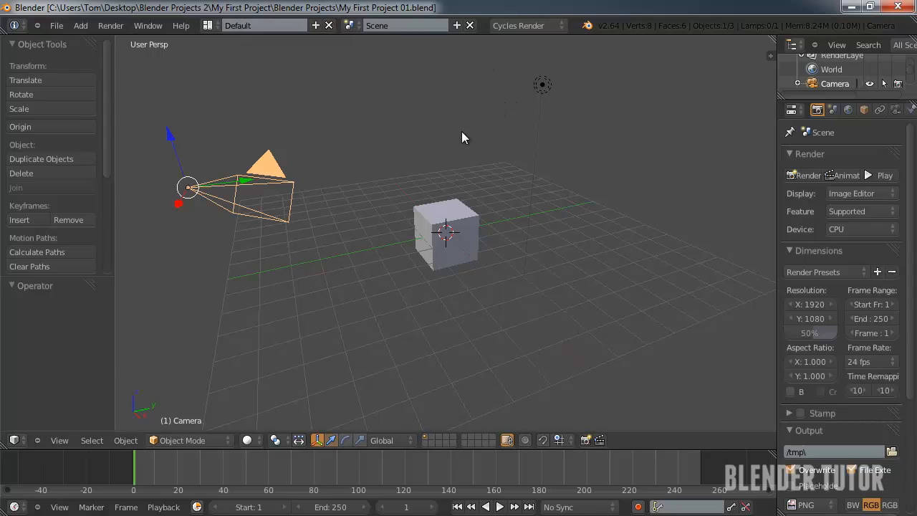
mouse_move(457, 131)
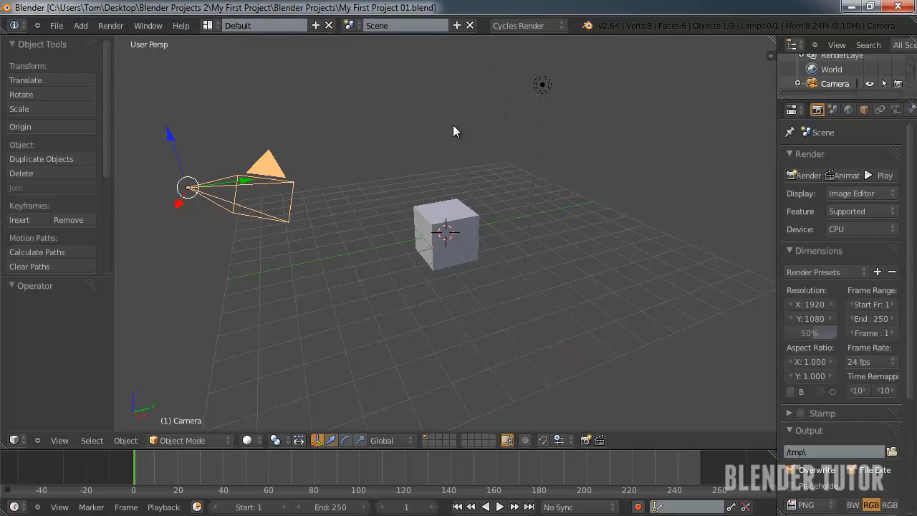
mouse_move(282, 7)
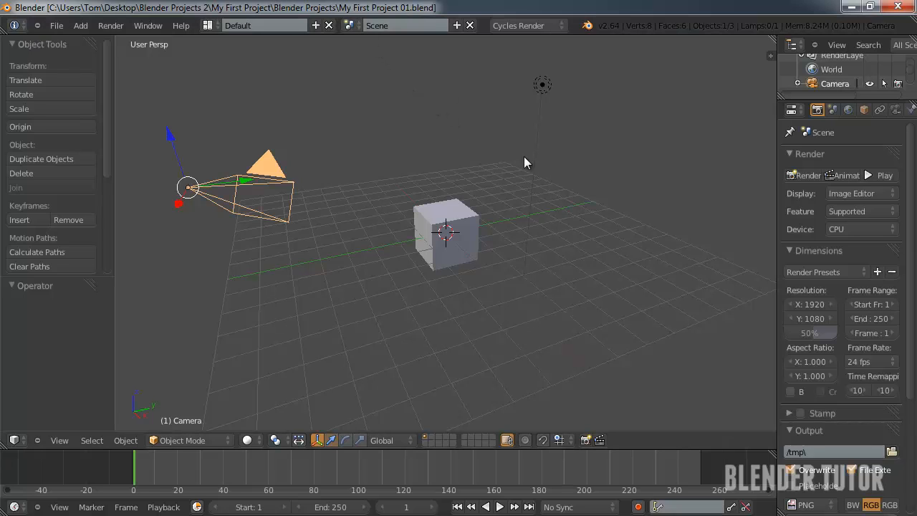
mouse_move(464, 150)
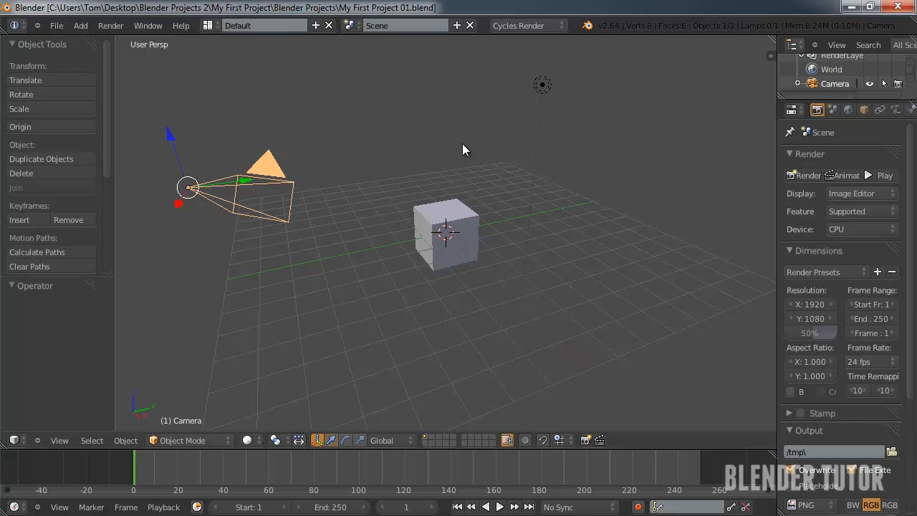
mouse_move(410, 153)
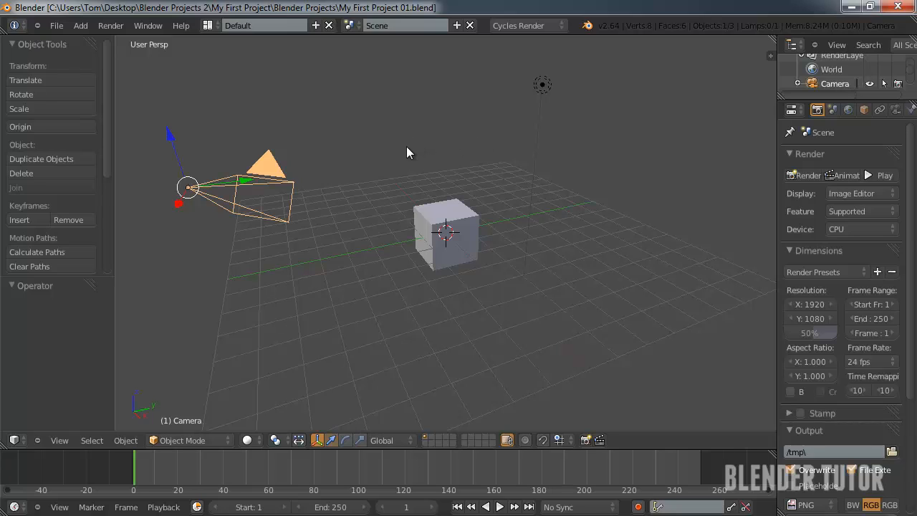
mouse_move(405, 163)
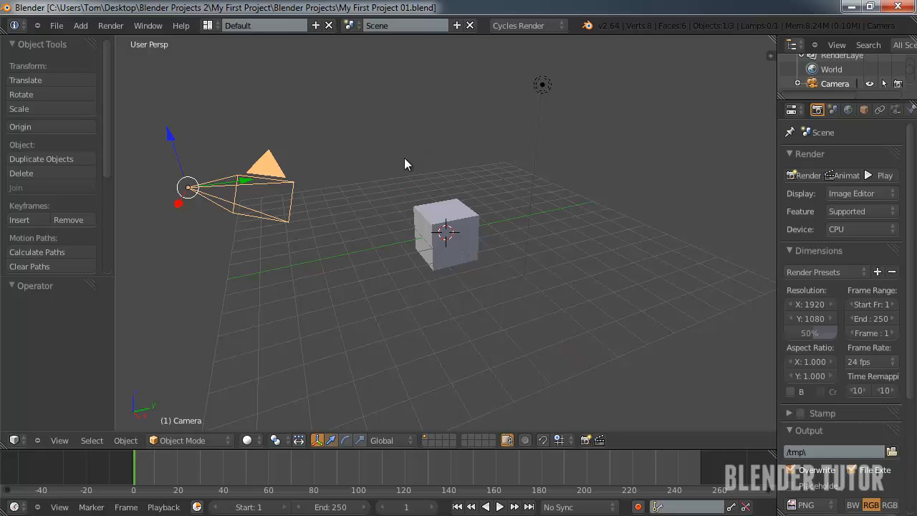
mouse_move(465, 217)
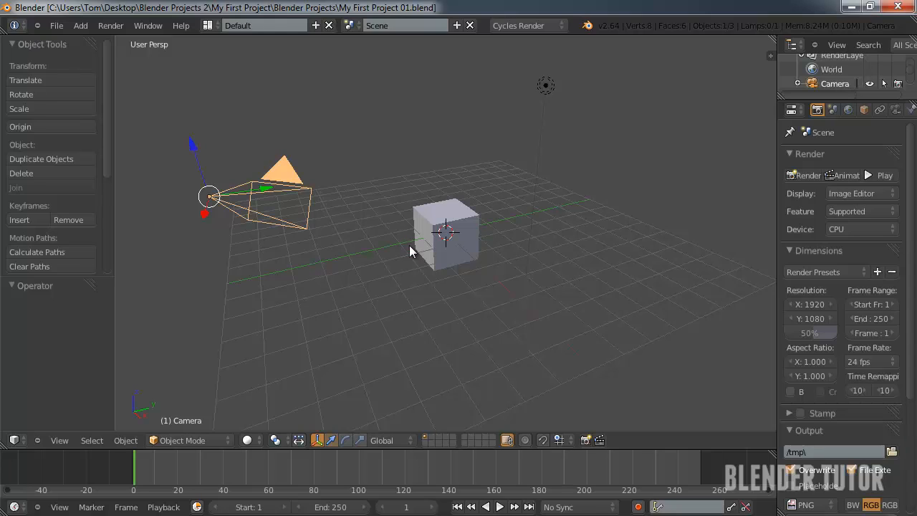
mouse_move(455, 244)
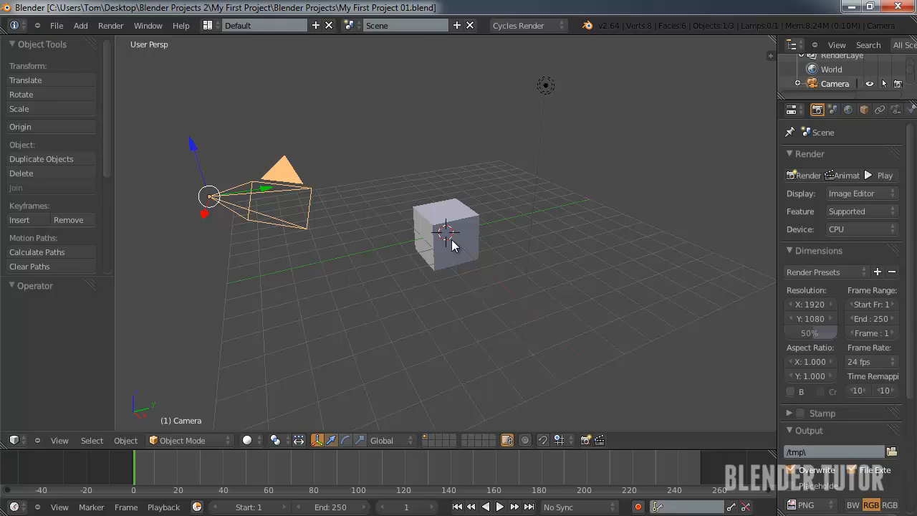
mouse_move(161, 149)
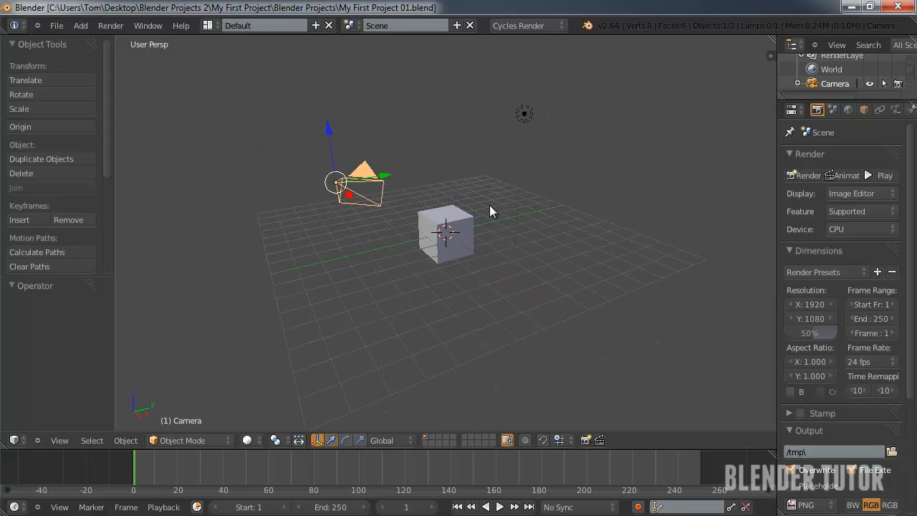
mouse_move(489, 244)
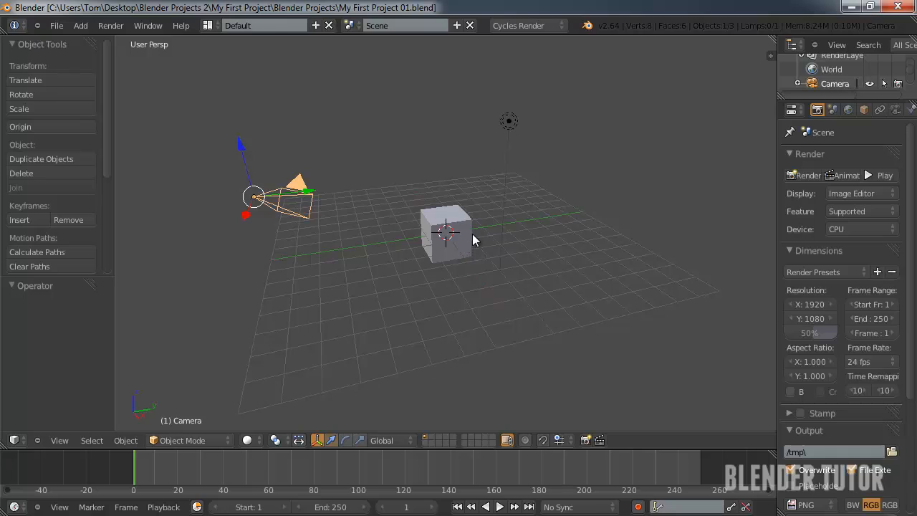
mouse_move(472, 226)
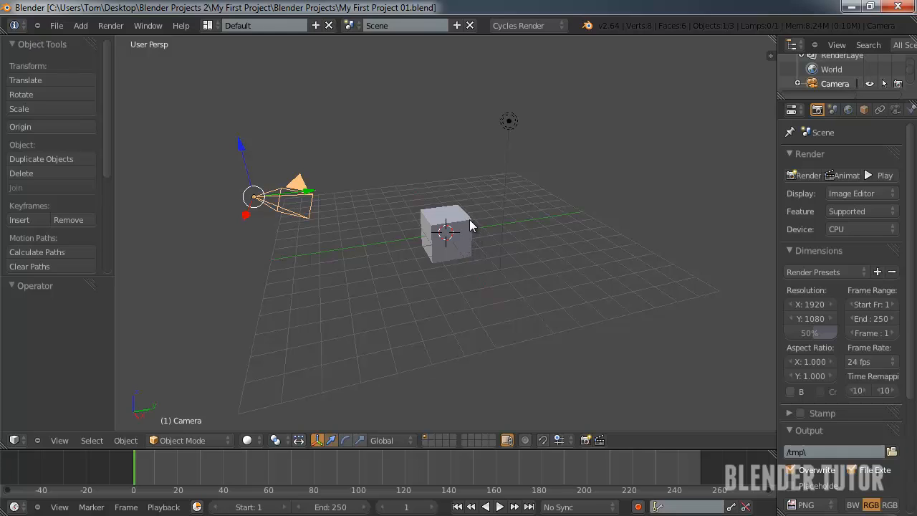
mouse_move(466, 199)
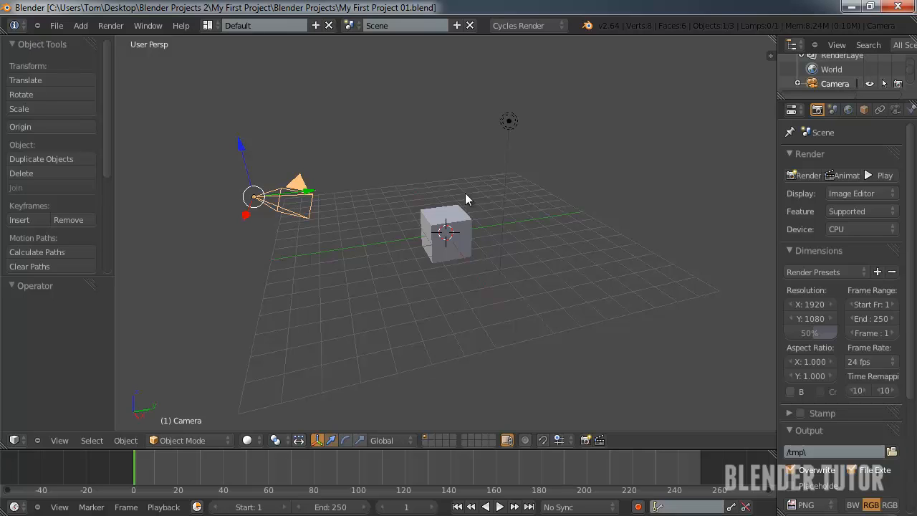
mouse_move(453, 217)
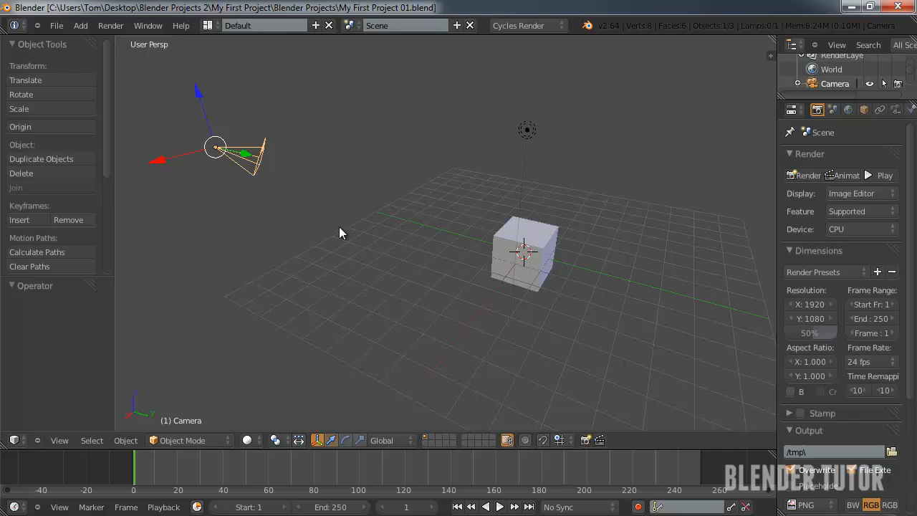
Open Blender's File menu at the top left
left_click(56, 25)
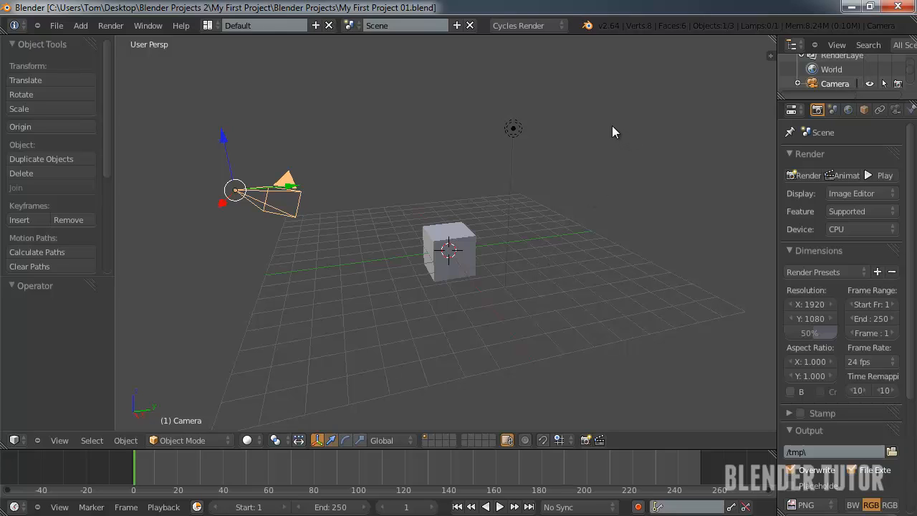
mouse_move(408, 140)
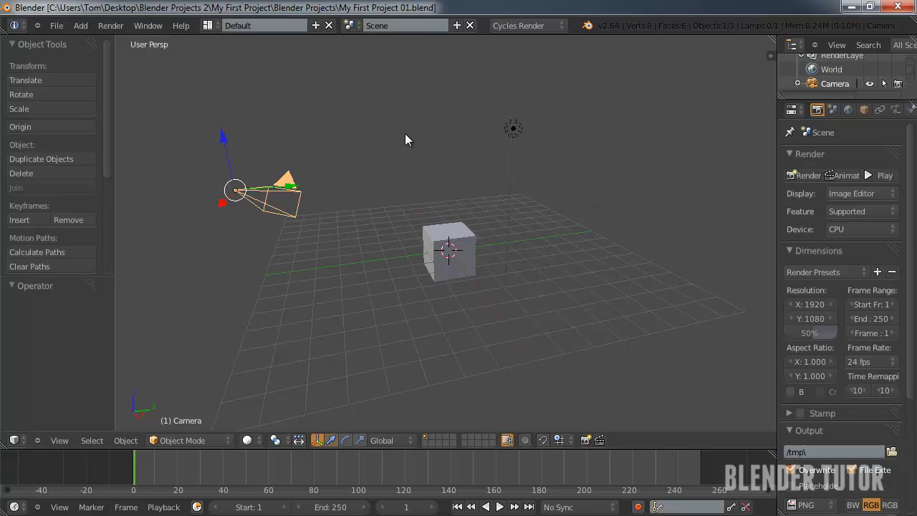
mouse_move(392, 171)
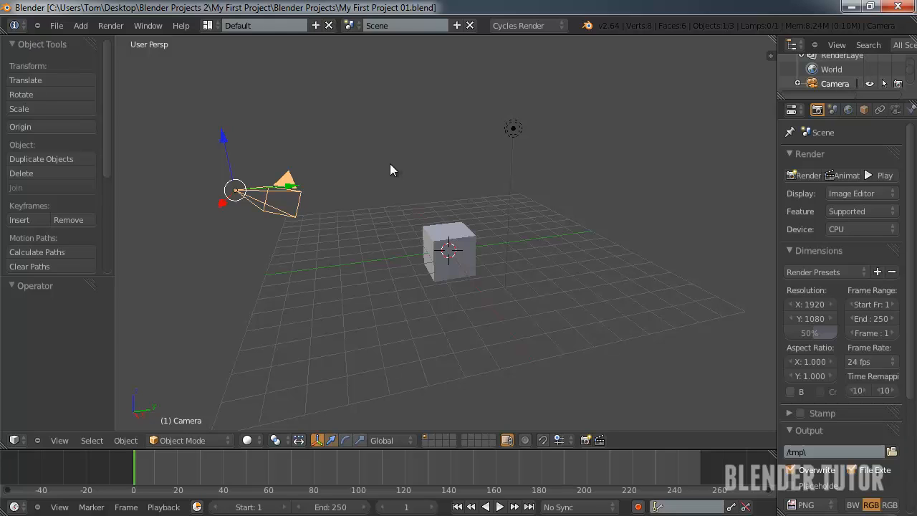
mouse_move(393, 175)
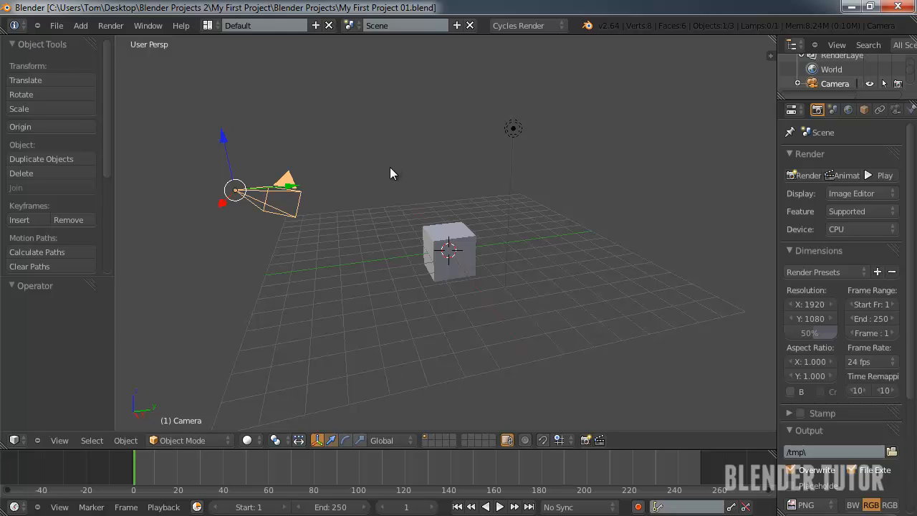
mouse_move(378, 170)
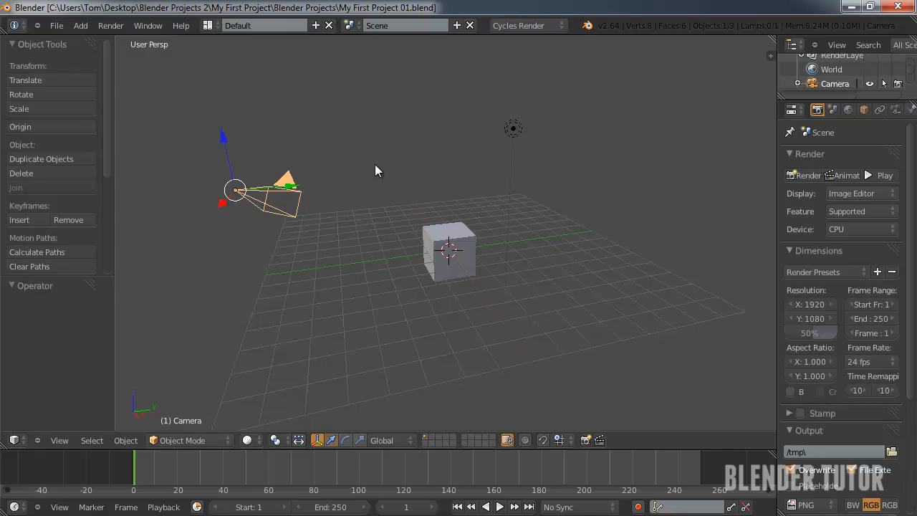